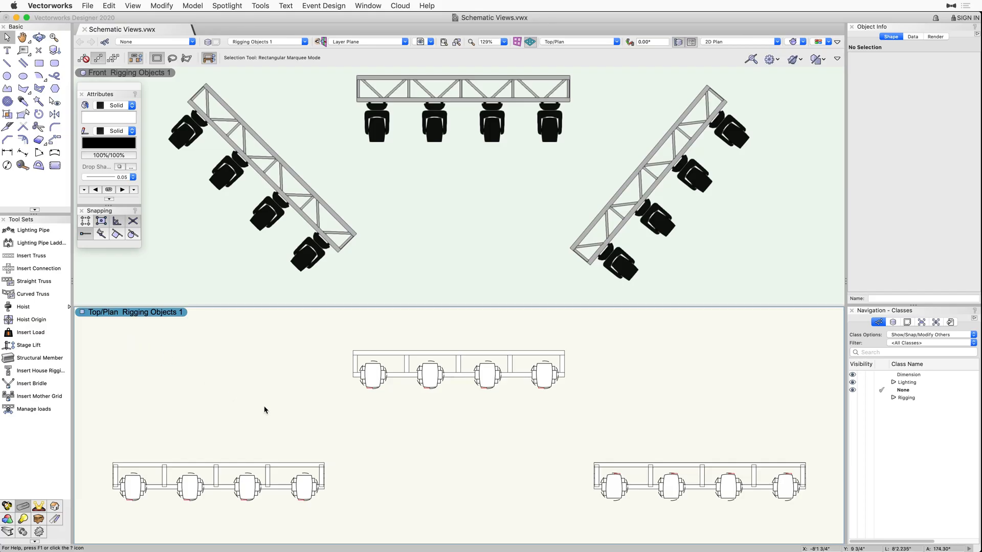
# Set the left, middle and right truss schematic views' 2D Component View to Front
pyautogui.click(217, 481)
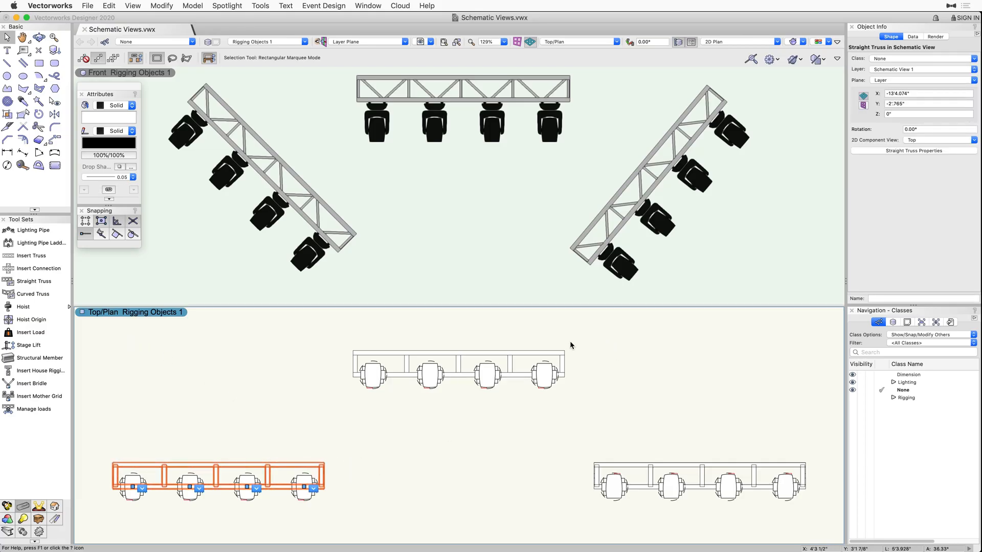
pyautogui.click(778, 472)
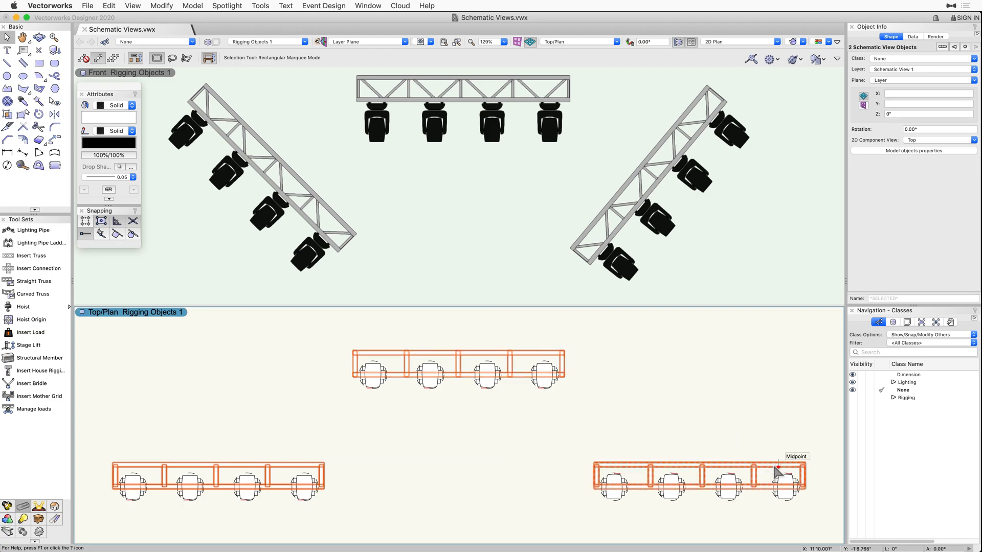
pyautogui.click(778, 472)
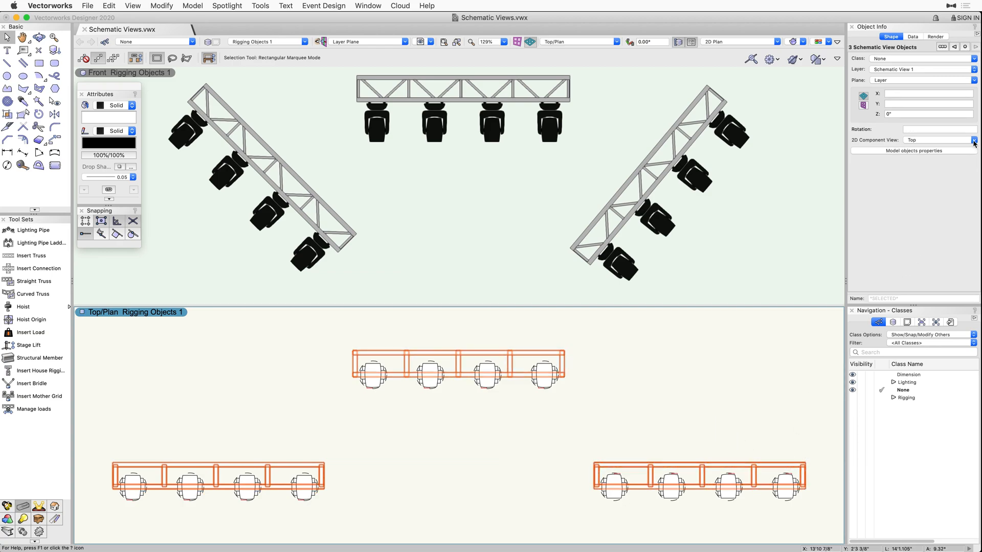
pyautogui.click(972, 140)
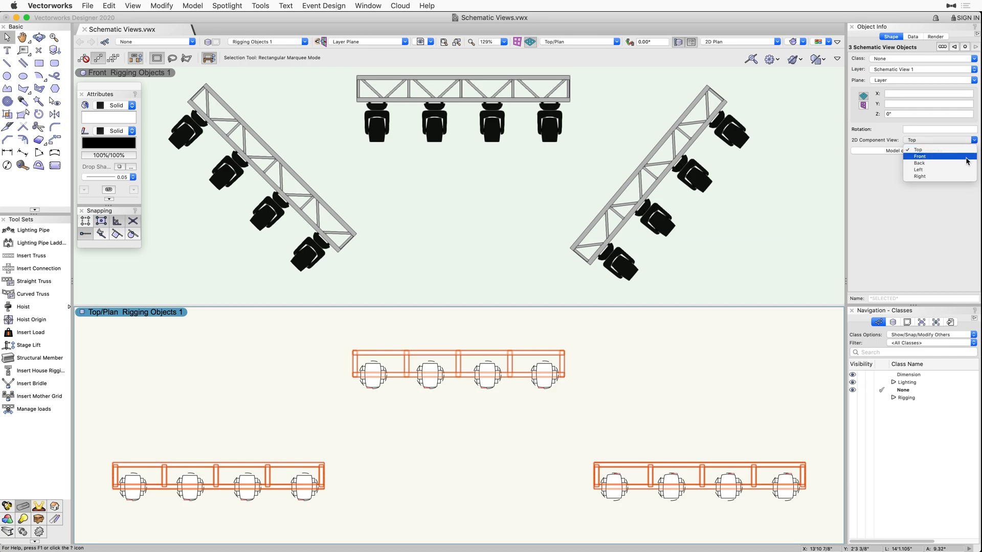
pyautogui.click(940, 149)
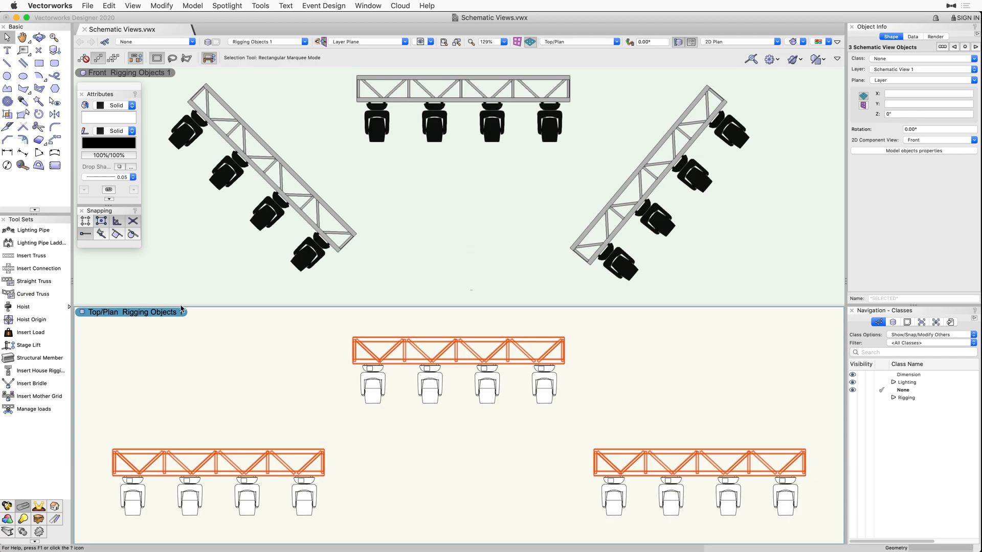
pyautogui.click(112, 337)
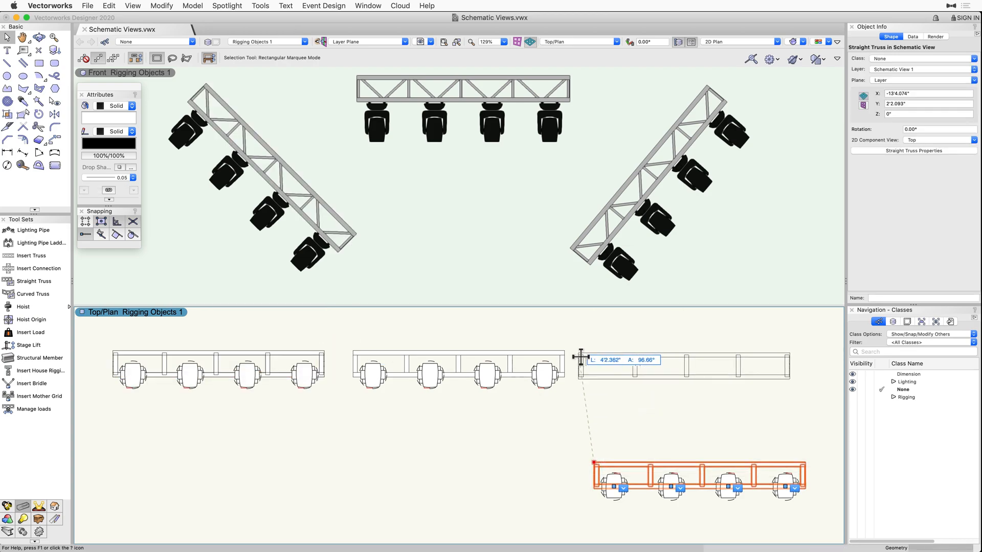
# Drag the right truss schematic view up into line with the other two
pyautogui.moveTo(582, 366); pyautogui.dragTo(585, 350)
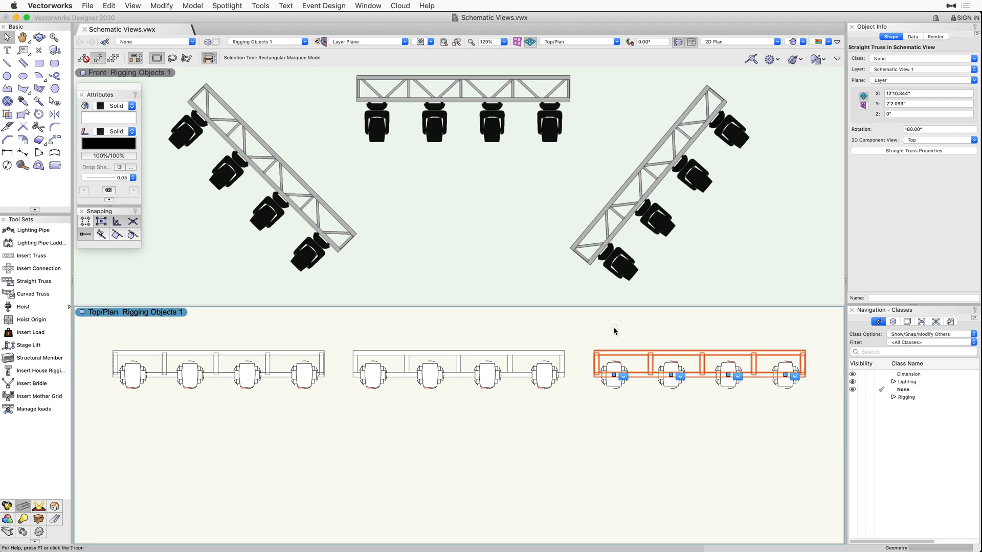
pyautogui.click(613, 338)
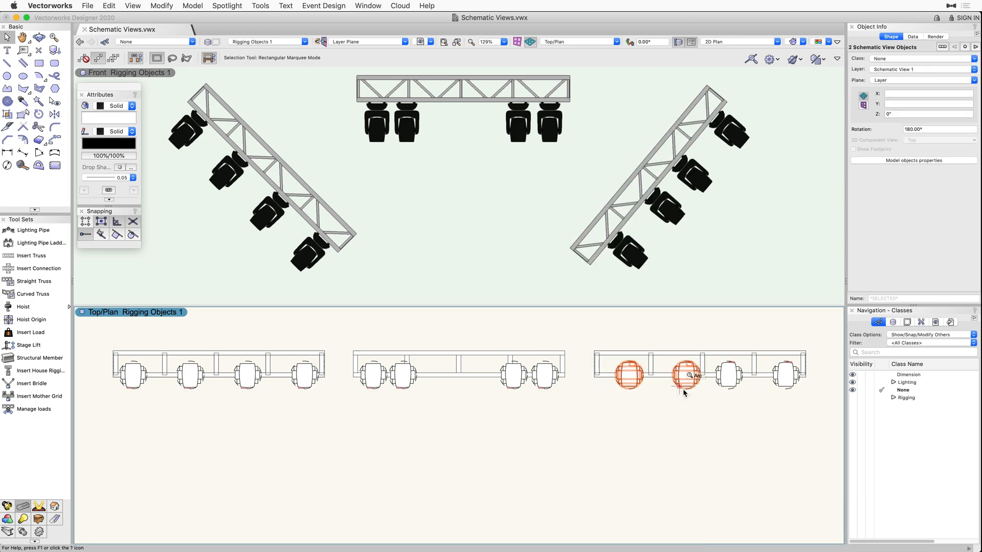
pyautogui.click(301, 401)
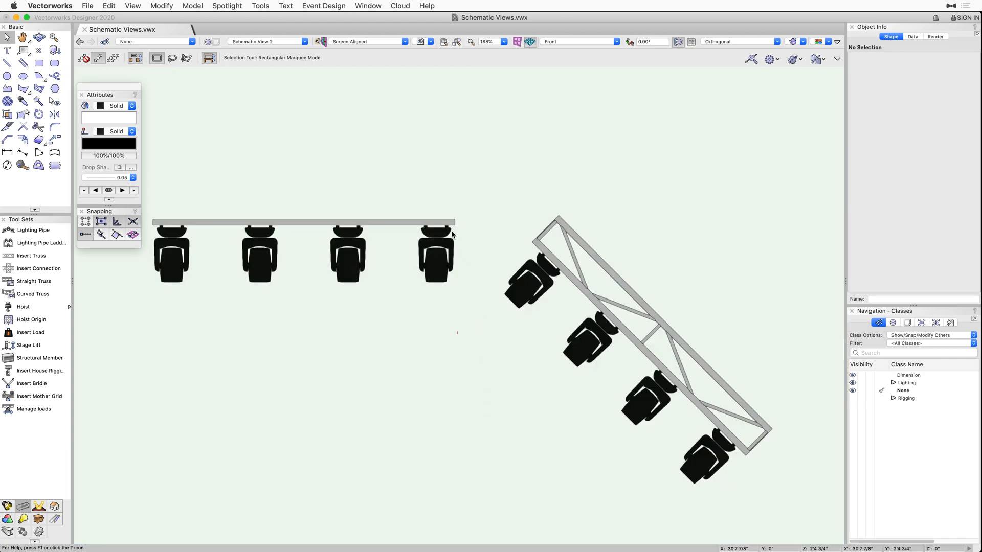
# Show Schematic View 2's lighting pipe and angled truss in Top/Plan and select both
pyautogui.click(303, 223)
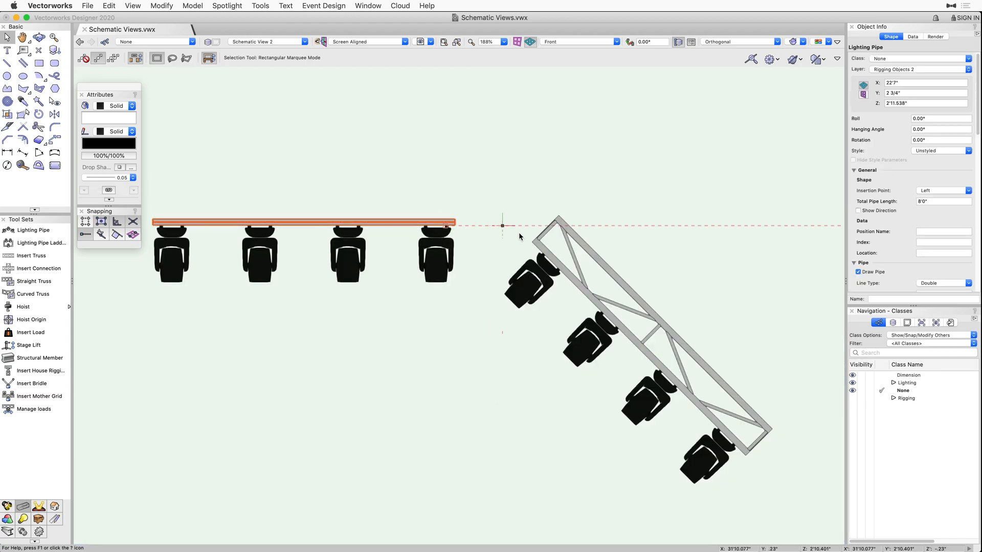
pyautogui.click(626, 337)
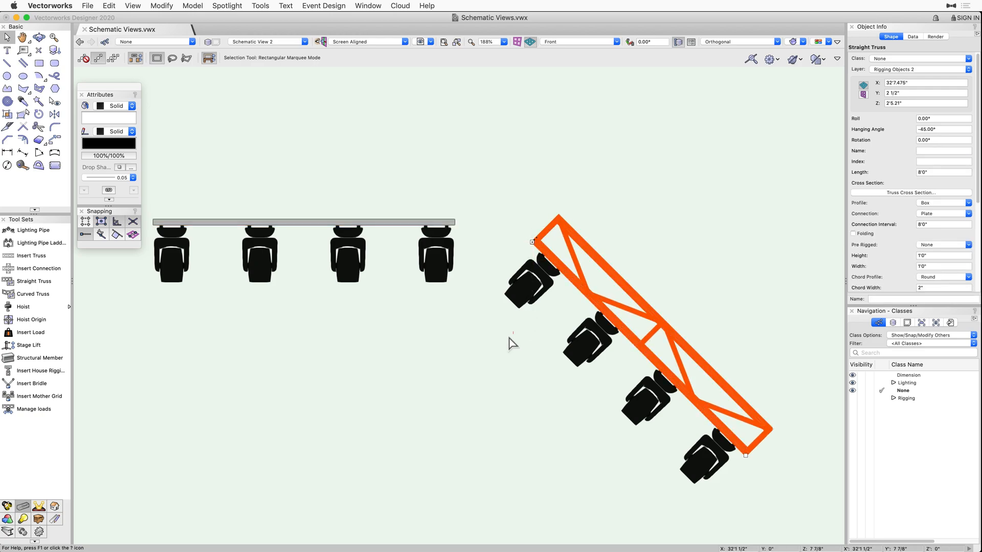
pyautogui.click(473, 406)
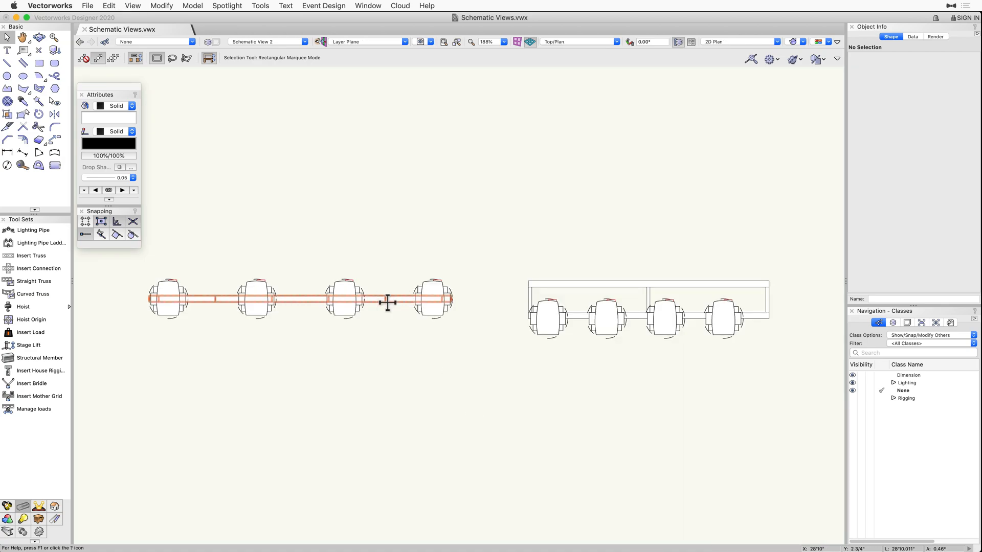
pyautogui.click(541, 293)
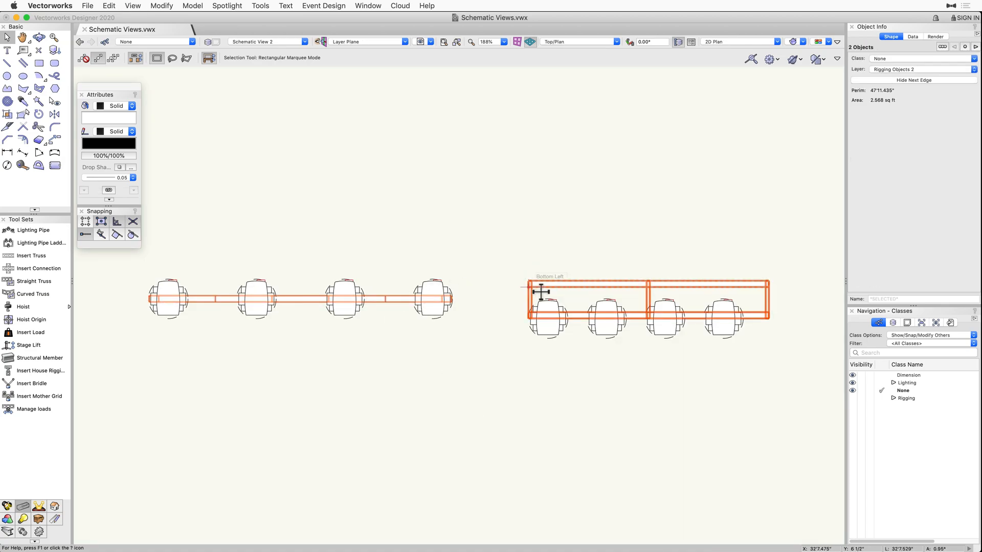
pyautogui.click(226, 6)
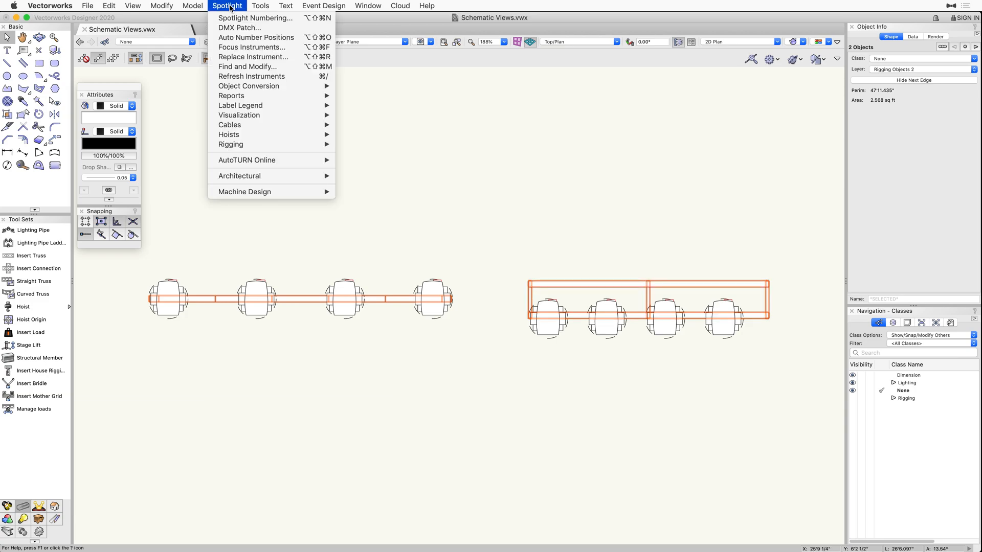
pyautogui.moveTo(256, 115)
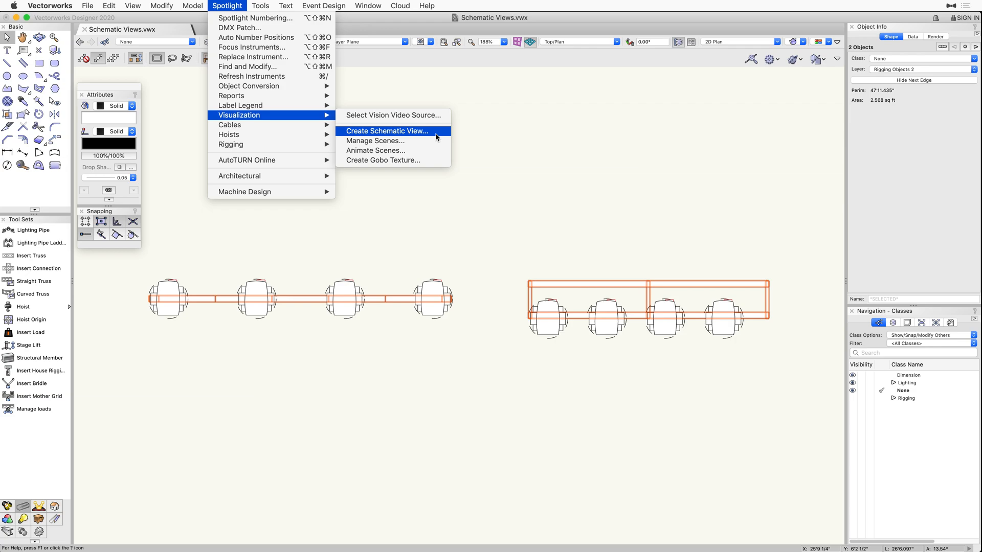
# Create a Top schematic view of the pipe and truss on layer Schematic View 2
pyautogui.click(386, 131)
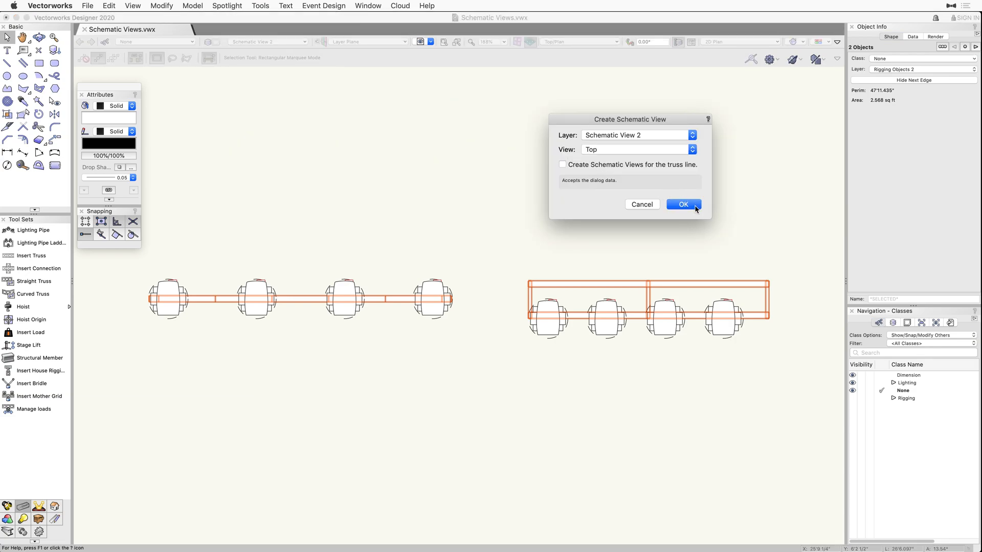
pyautogui.click(683, 204)
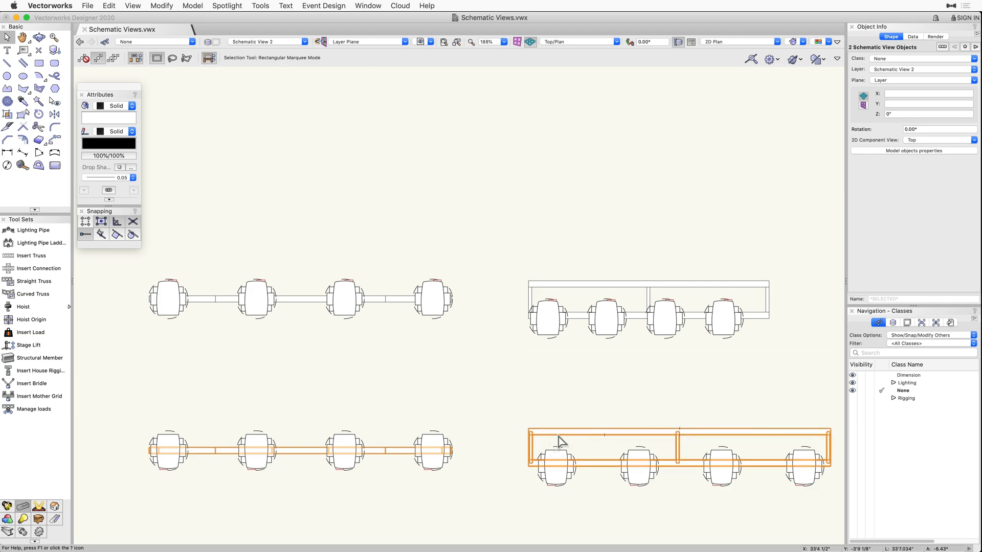
pyautogui.click(473, 407)
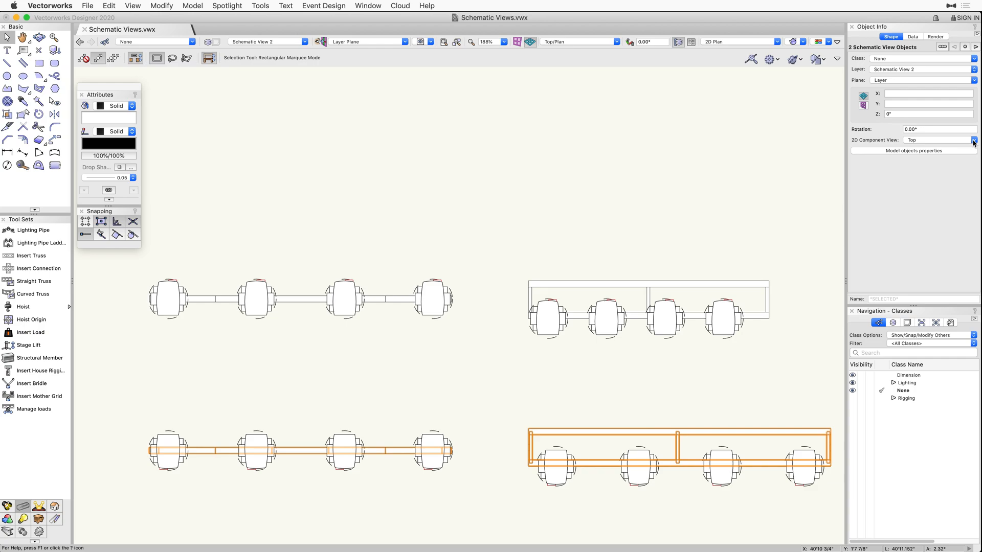
# Set the new pipe and truss schematic views' 2D Component View to Front
pyautogui.click(974, 140)
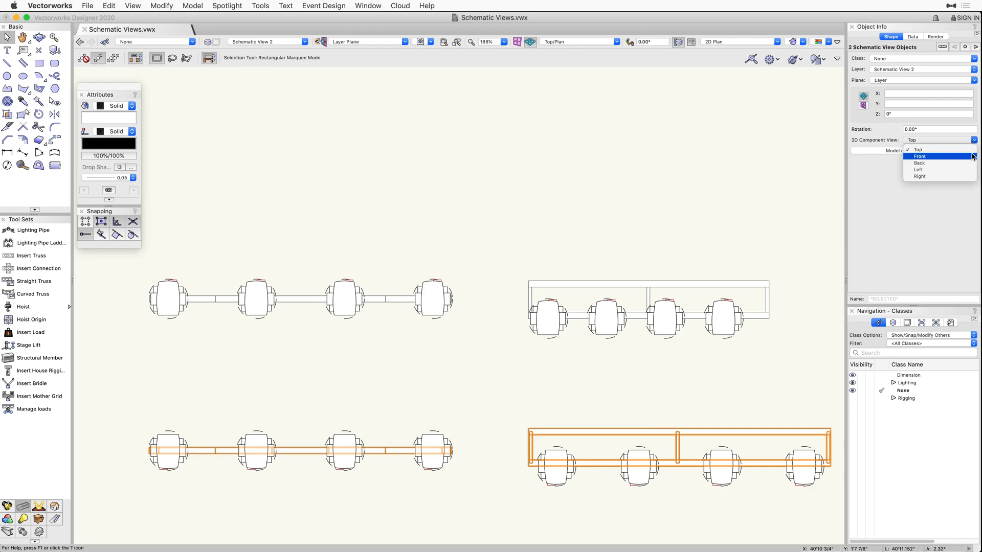
pyautogui.click(918, 156)
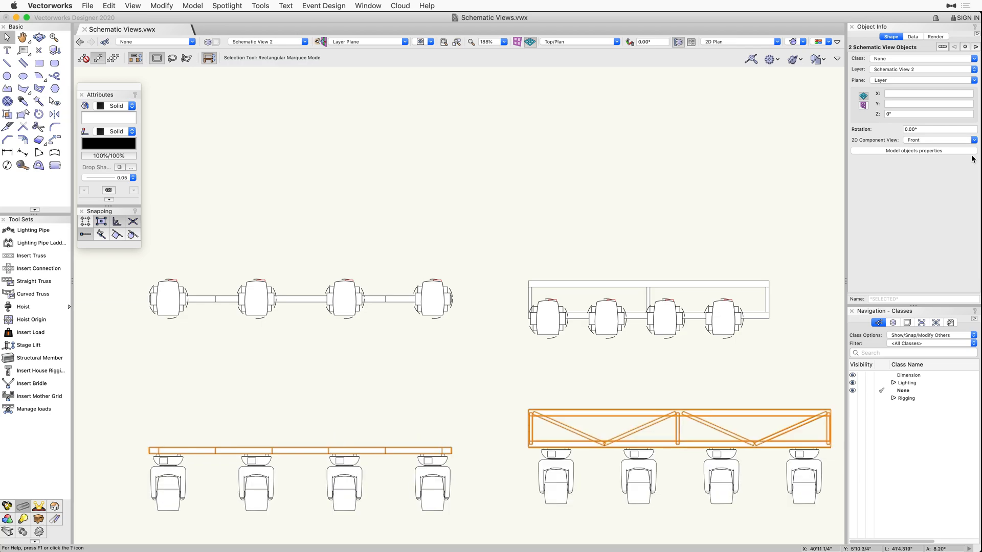
pyautogui.moveTo(477, 408)
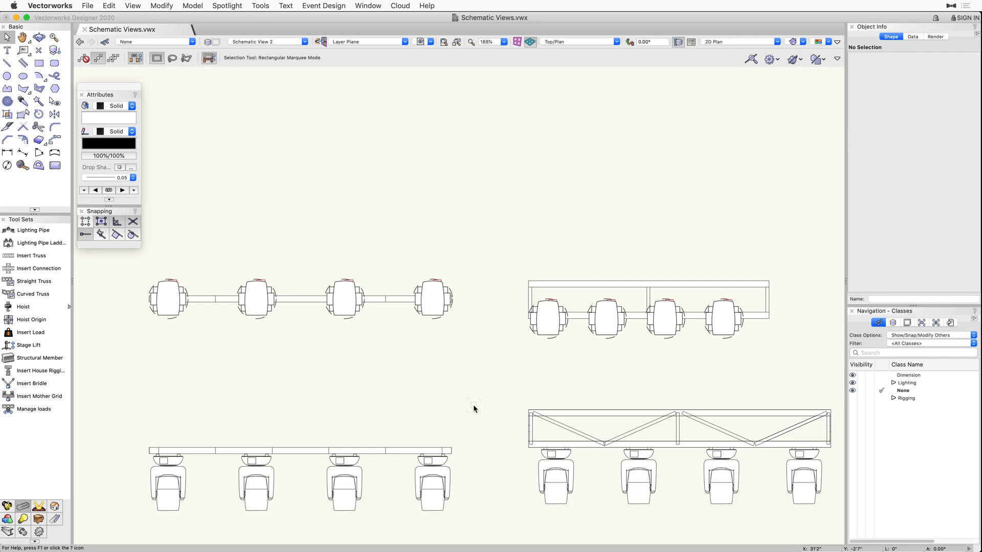
pyautogui.moveTo(473, 421)
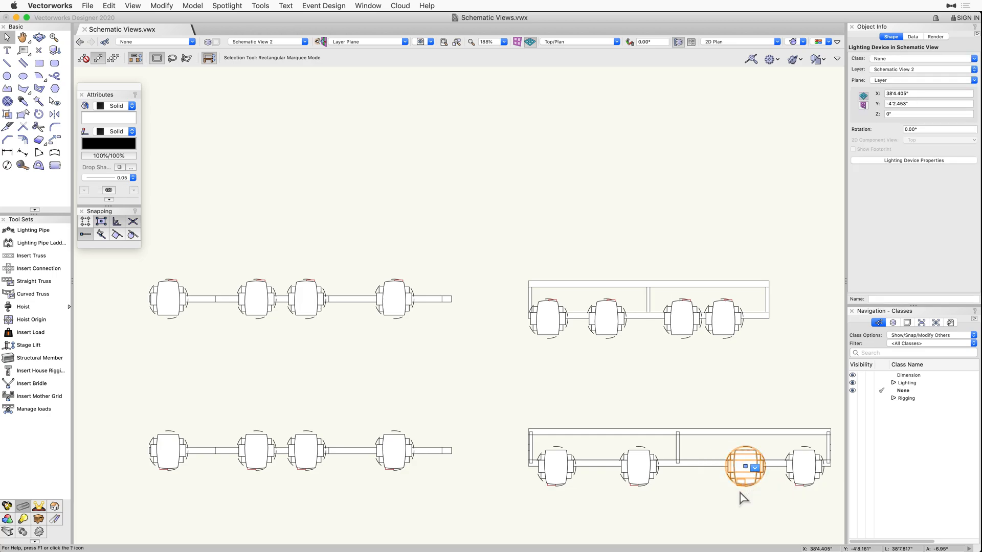
# Drag a truss light toward the truss's right end in the schematic view
pyautogui.moveTo(744, 467); pyautogui.dragTo(616, 466)
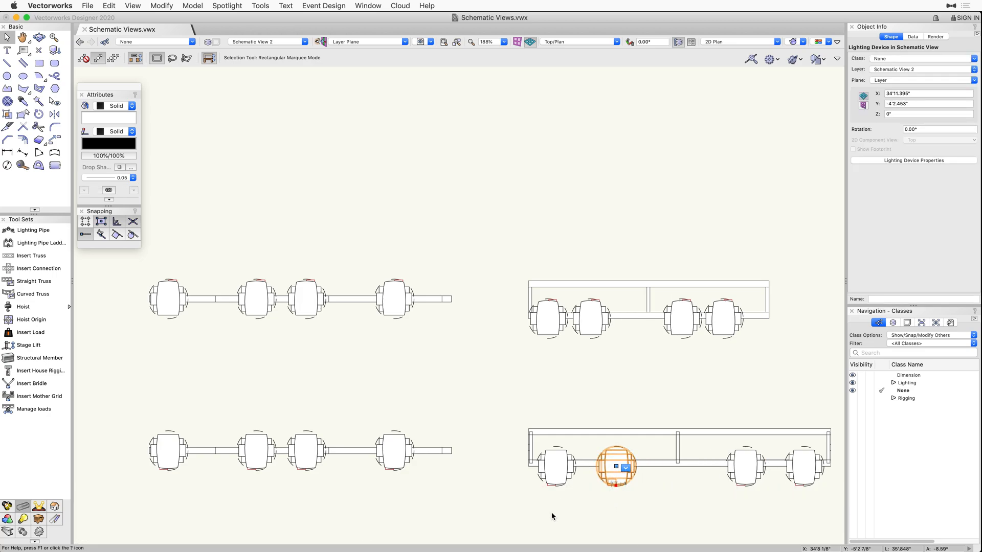
pyautogui.click(472, 409)
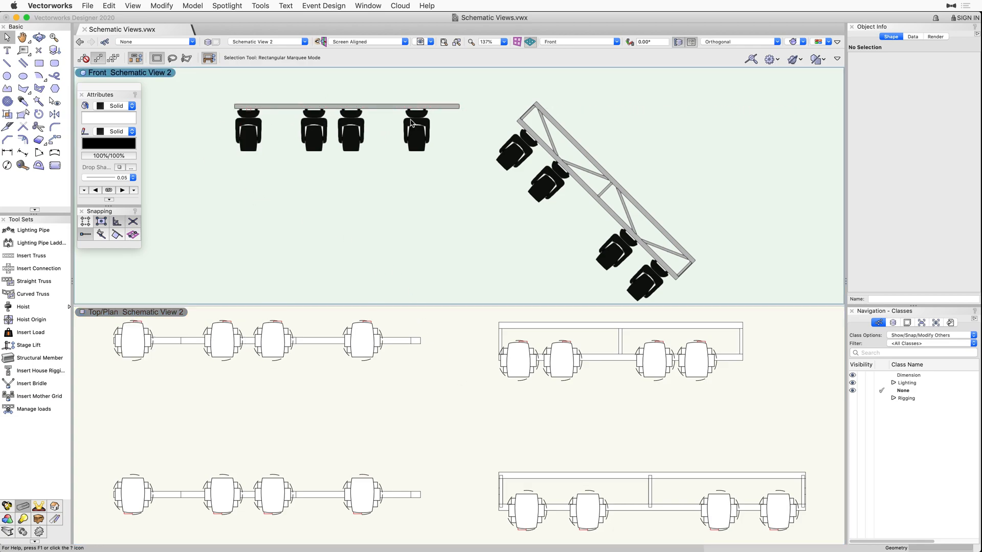
# Move a light further down the angled truss in the split front/top view
pyautogui.click(544, 181)
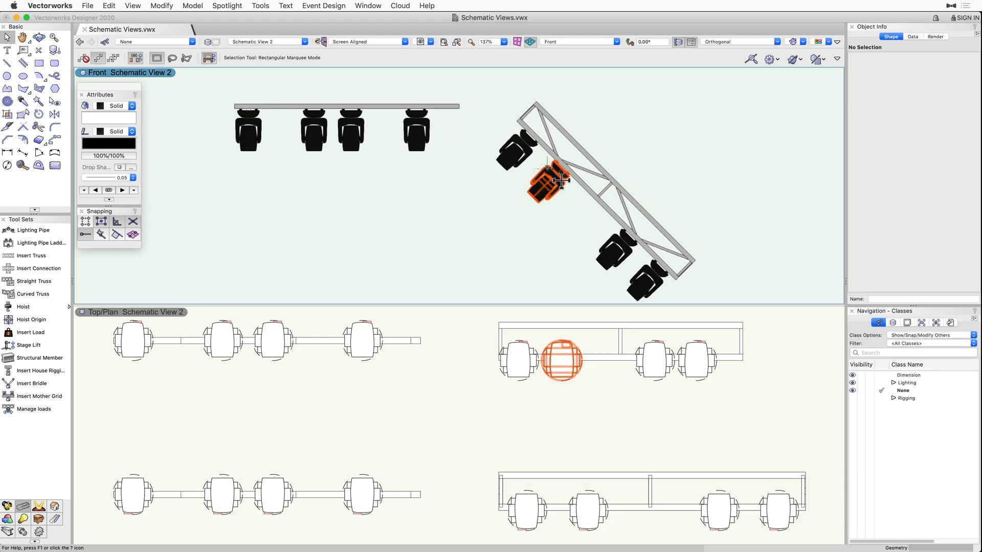
pyautogui.moveTo(548, 181); pyautogui.dragTo(638, 278)
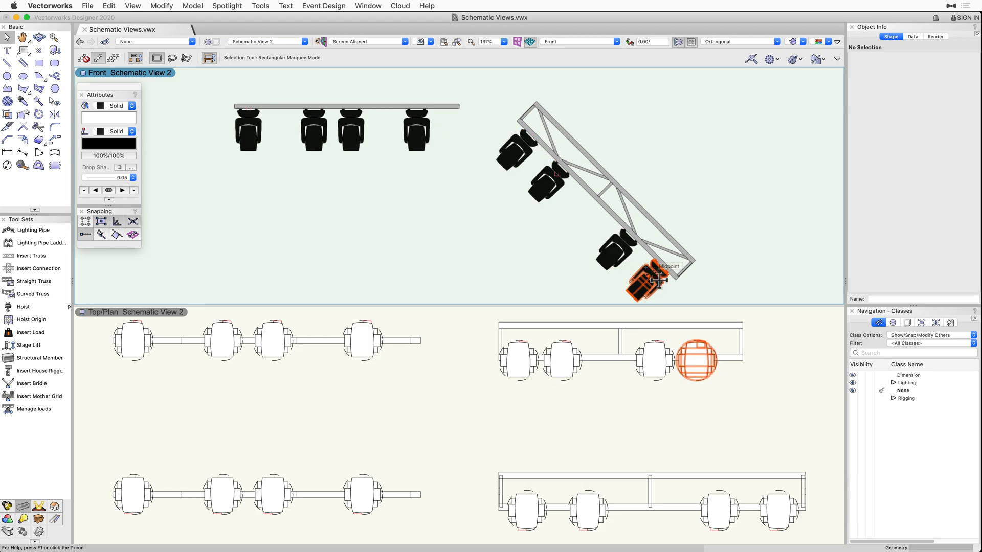